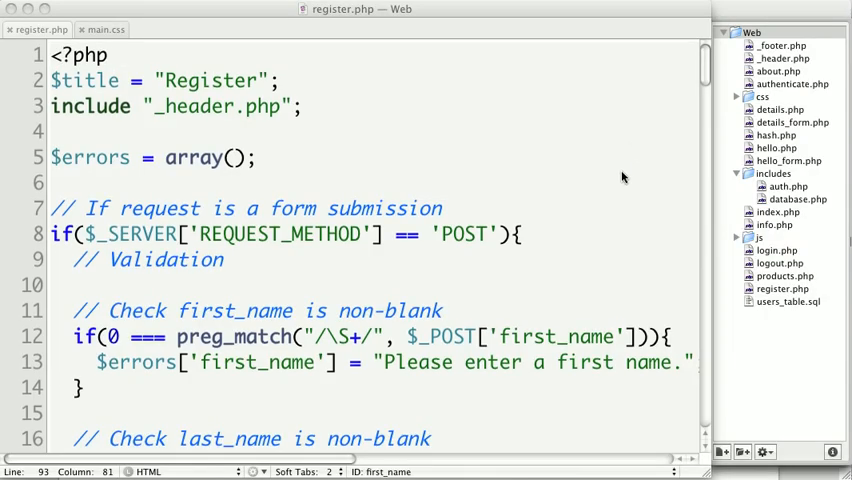
mouse_move(558, 126)
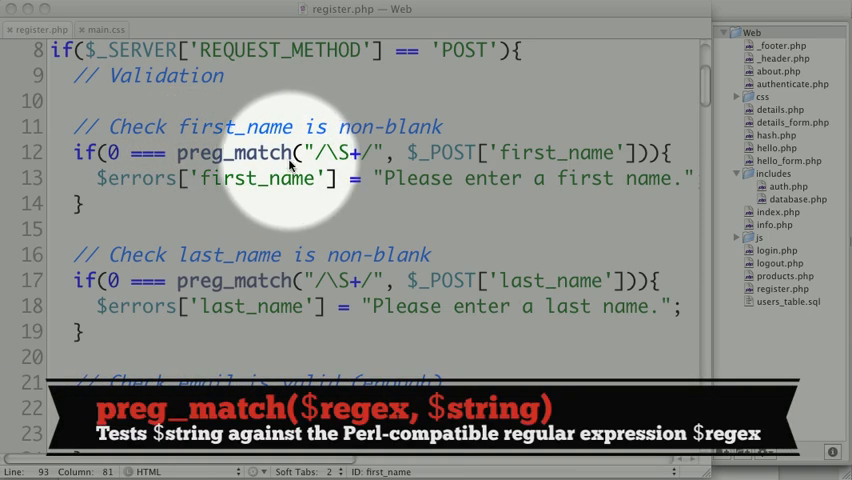
mouse_move(330, 178)
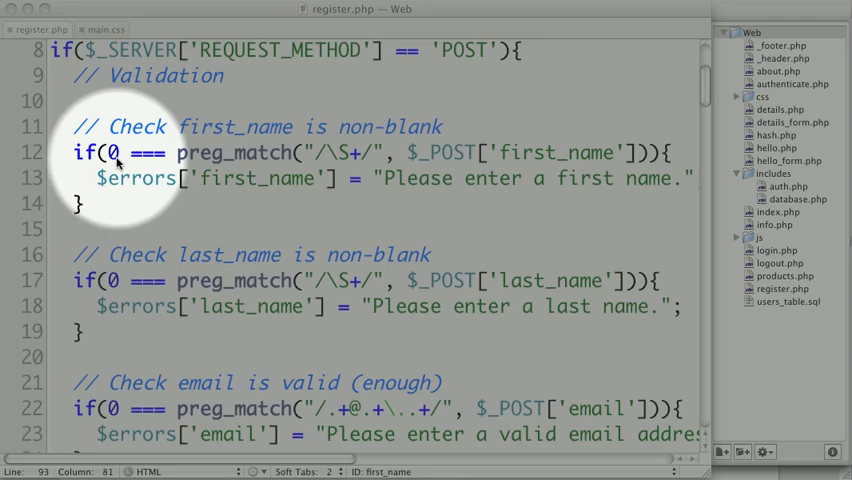
mouse_move(164, 196)
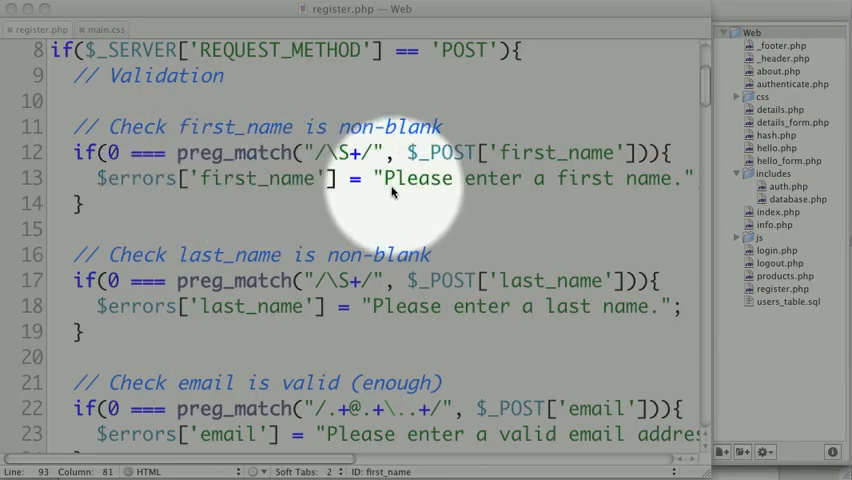
mouse_move(628, 200)
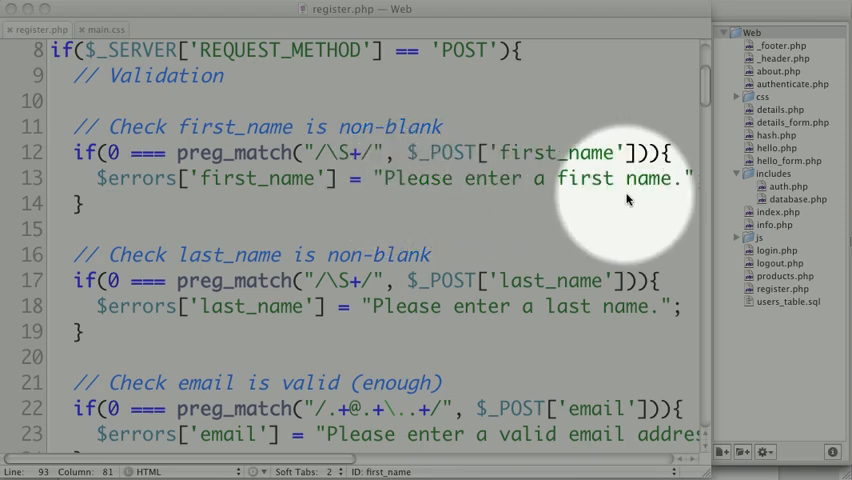
- Insert the missing dots into the email preg_match pattern in register.php
scroll(down, 3)
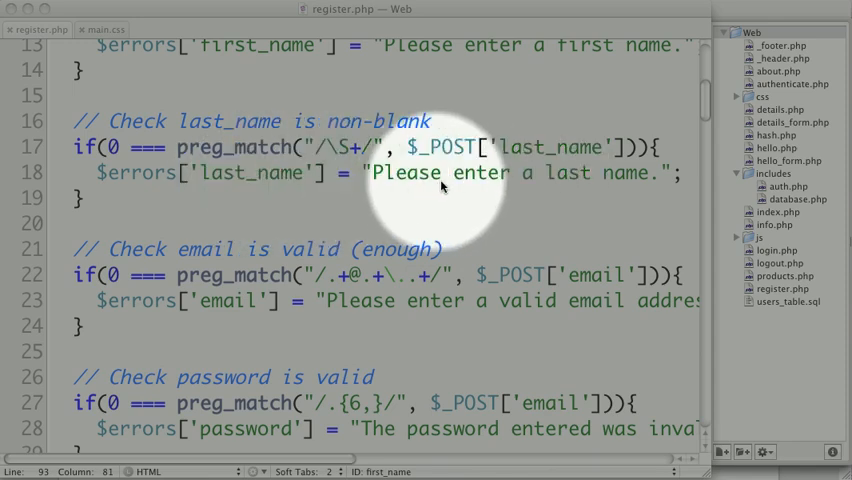
scroll(down, 3)
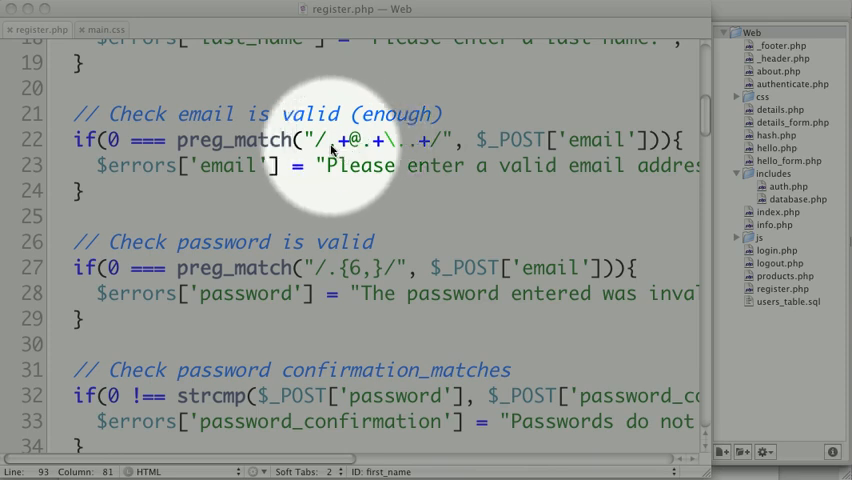
click(330, 140)
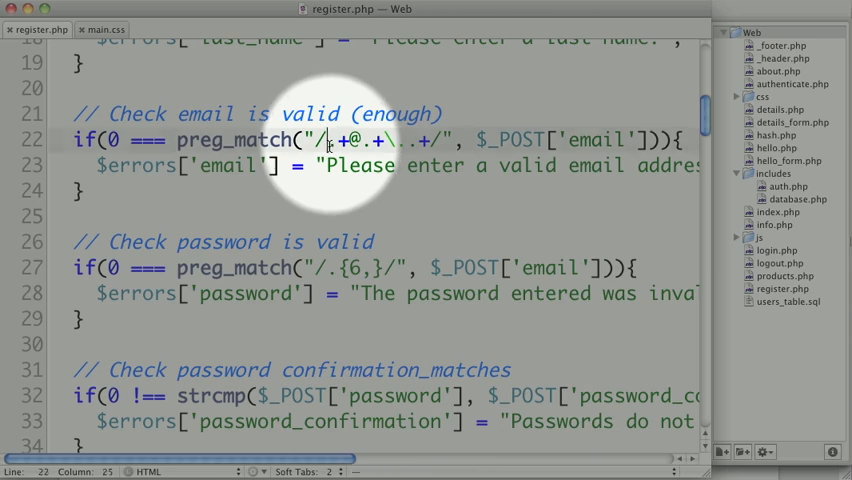
text(.)
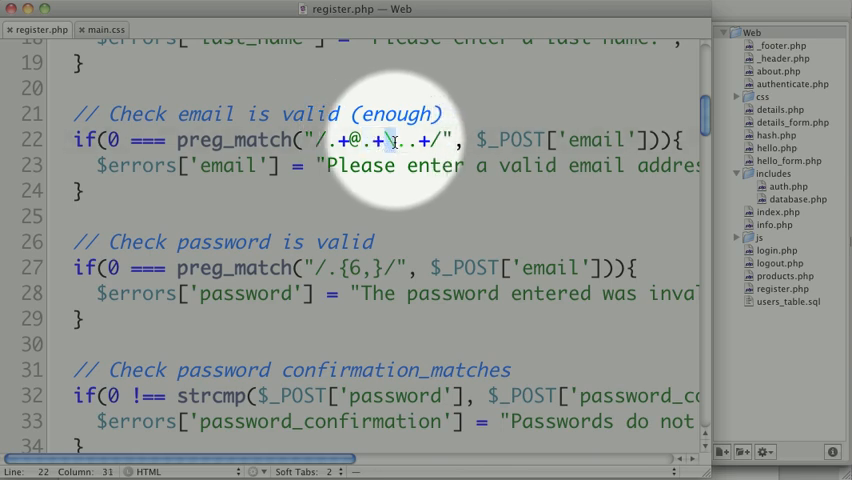
text(.)
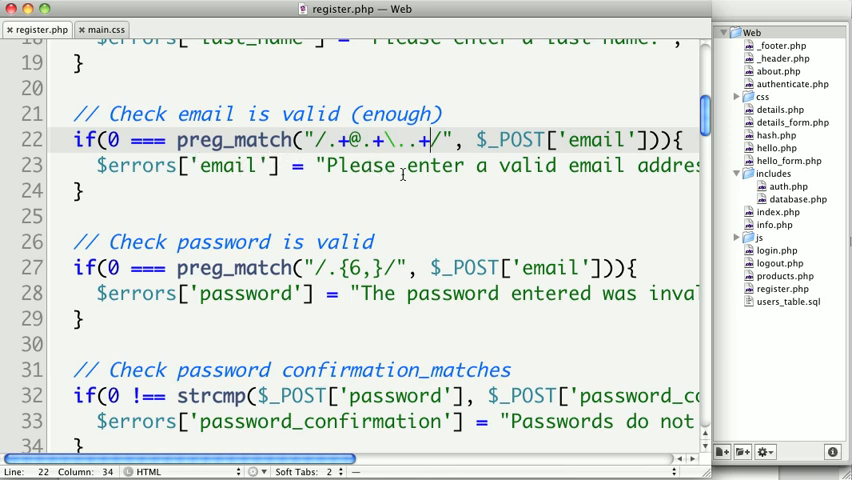
- Change the six-character check to test $_POST['password'] rather than $_POST['email']
click(460, 166)
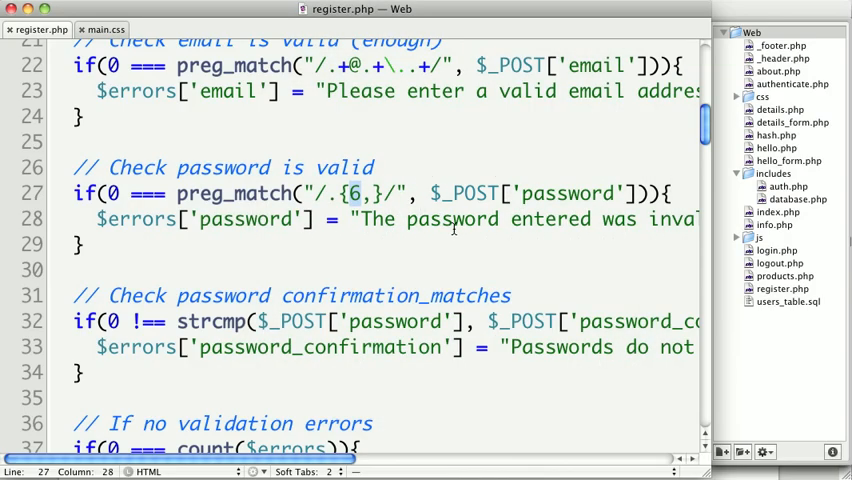
scroll(down, 3)
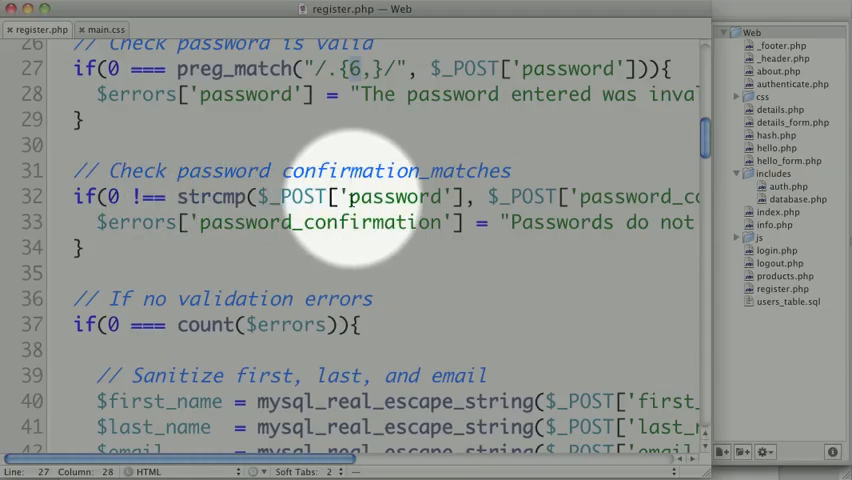
scroll(right, 3)
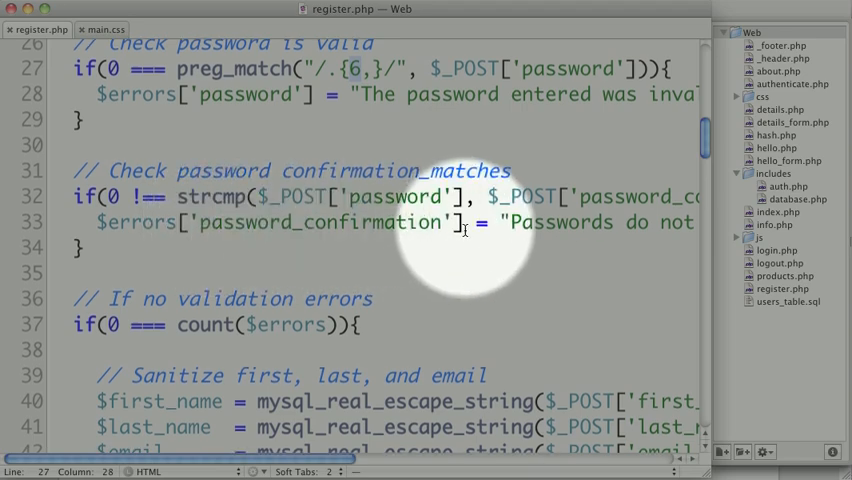
scroll(down, 3)
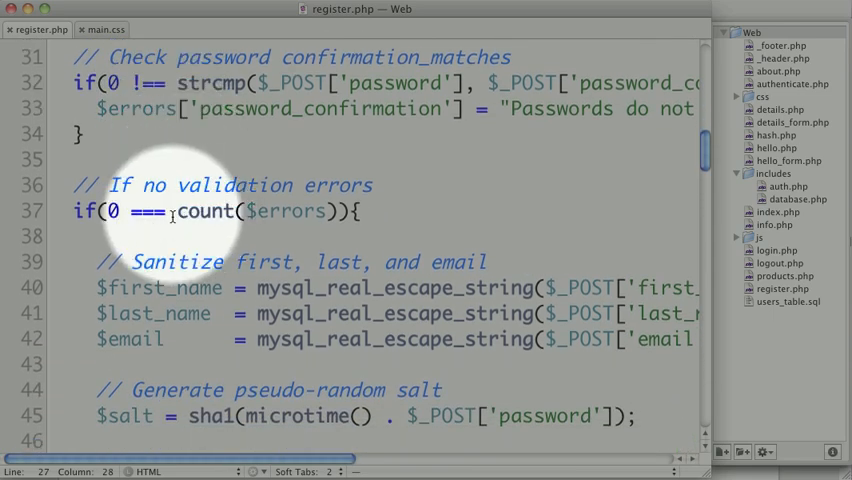
scroll(down, 3)
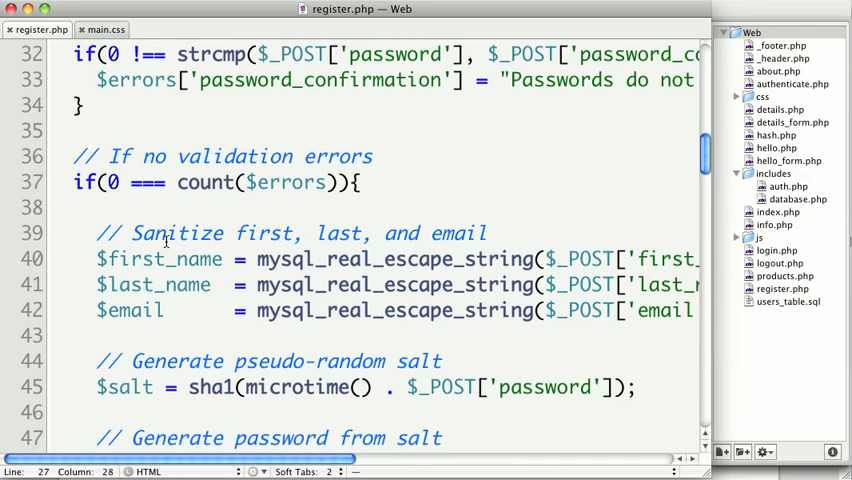
scroll(down, 3)
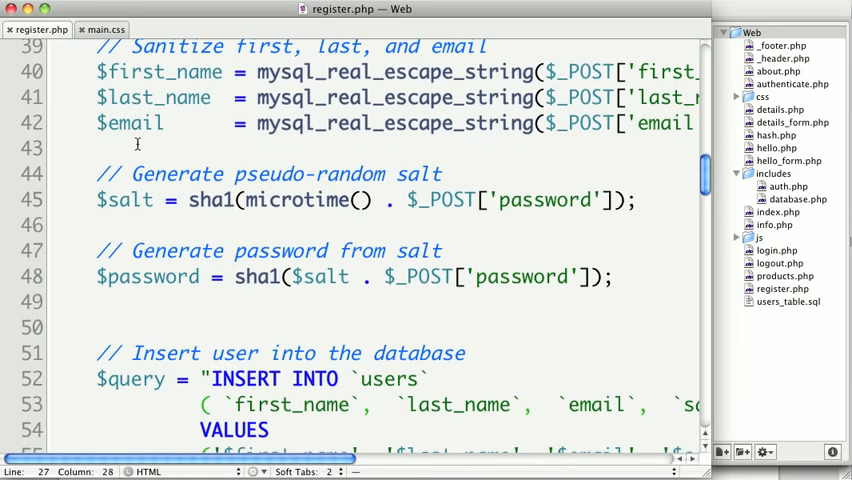
scroll(down, 3)
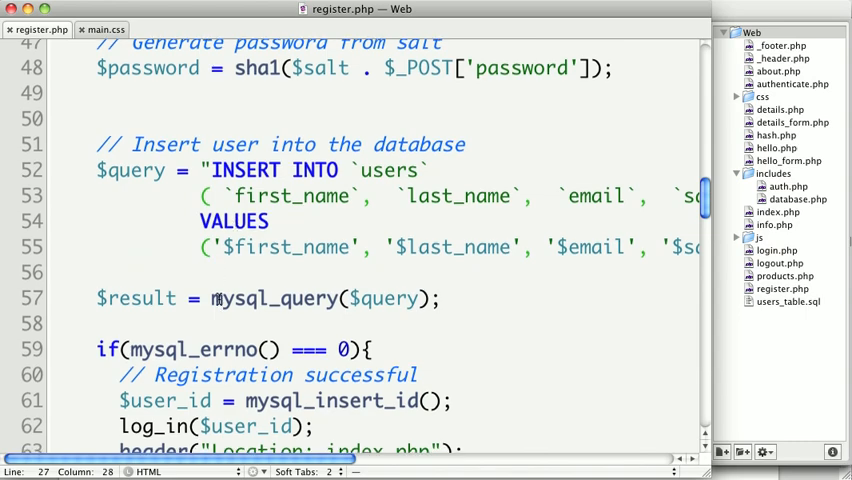
scroll(down, 3)
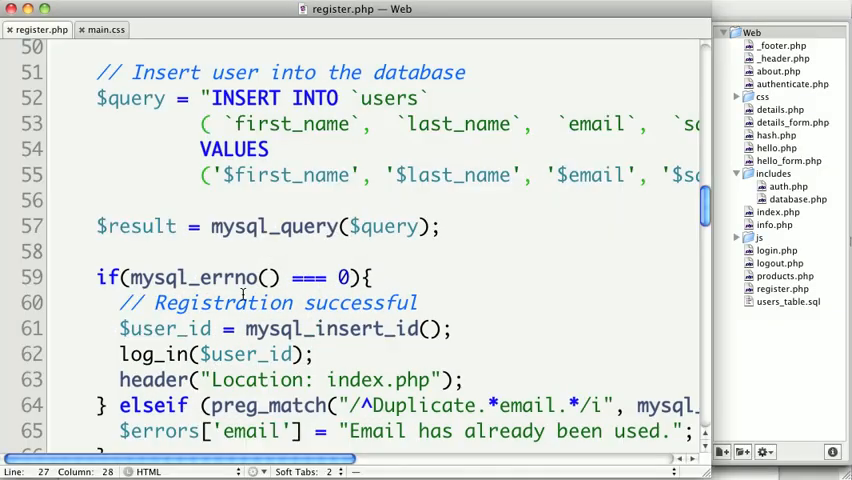
scroll(down, 3)
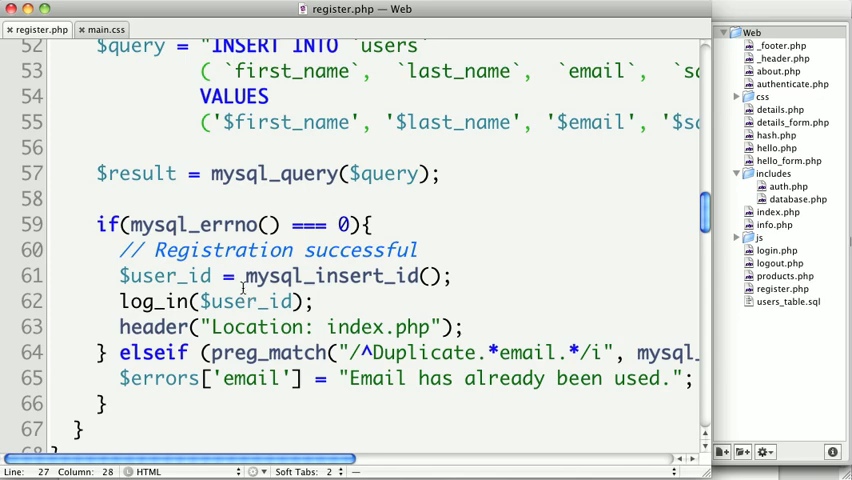
scroll(right, 3)
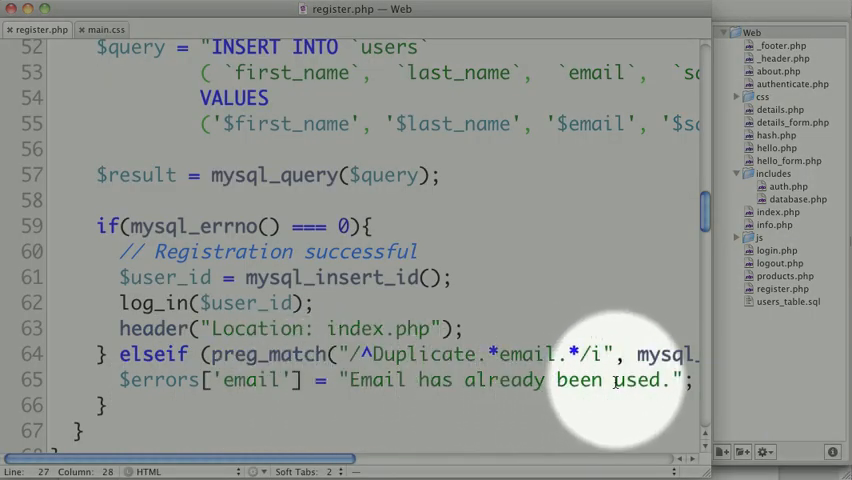
scroll(down, 3)
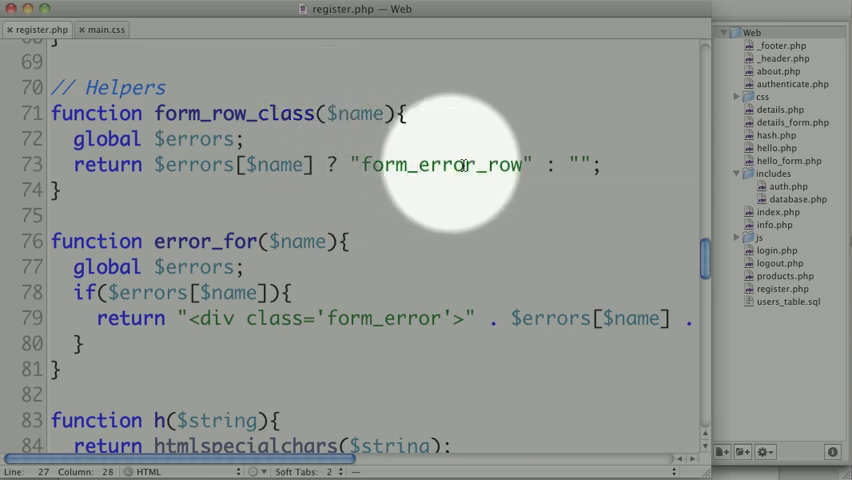
mouse_move(508, 164)
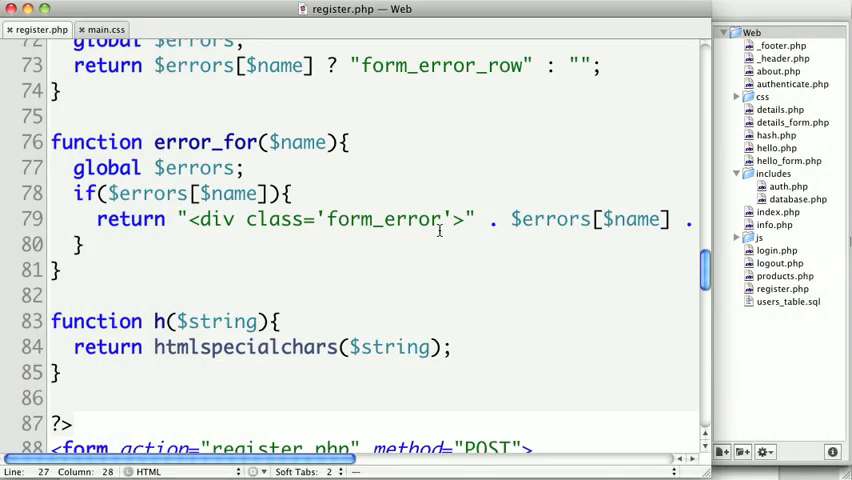
scroll(down, 3)
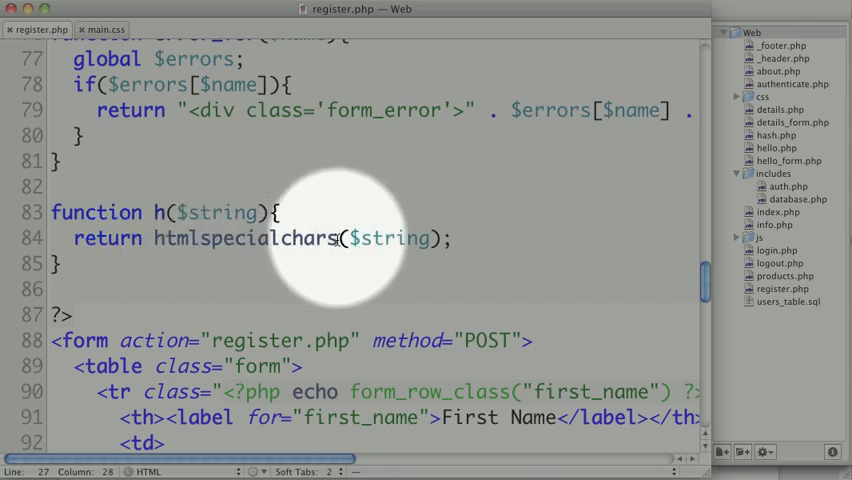
- Review the name inputs echoing h($_POST) values with error_for() calls in the form markup
scroll(down, 3)
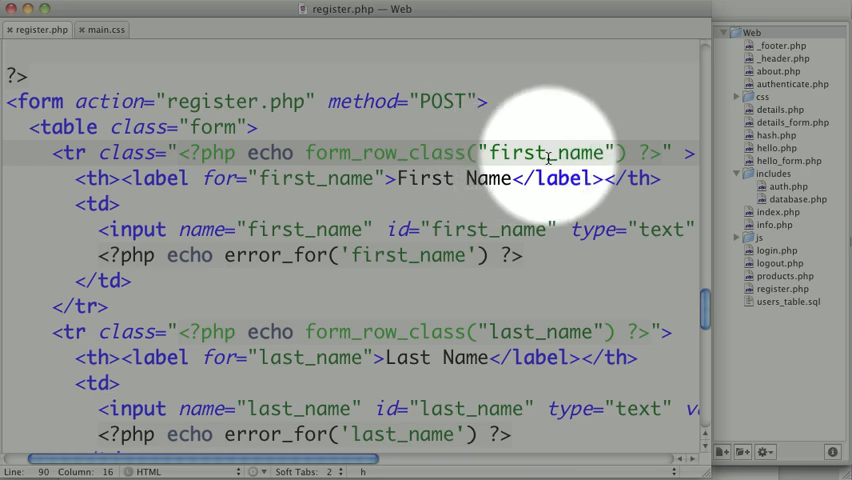
scroll(up, 3)
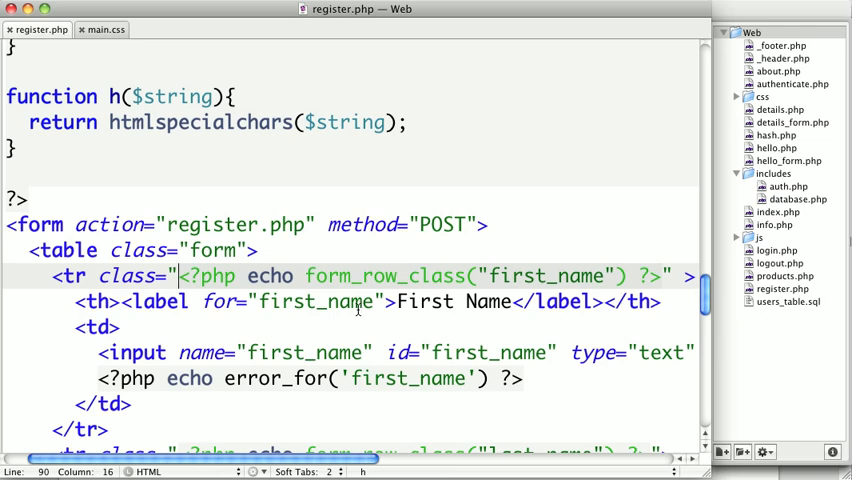
scroll(down, 3)
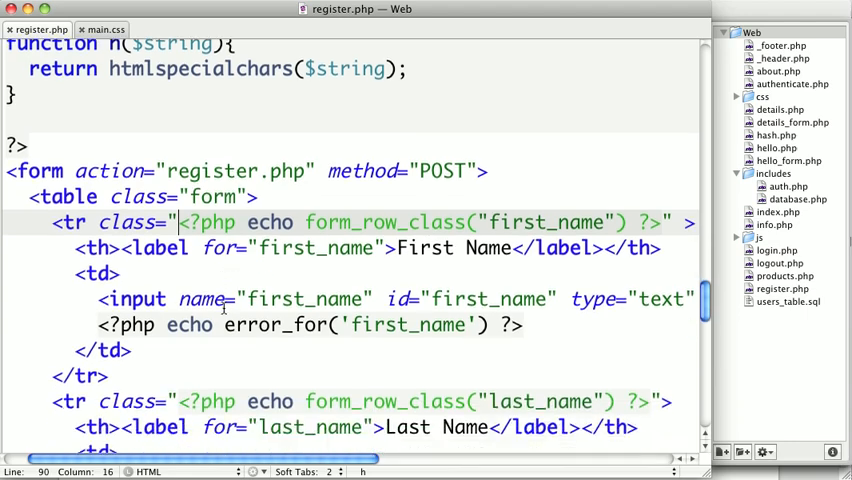
scroll(down, 3)
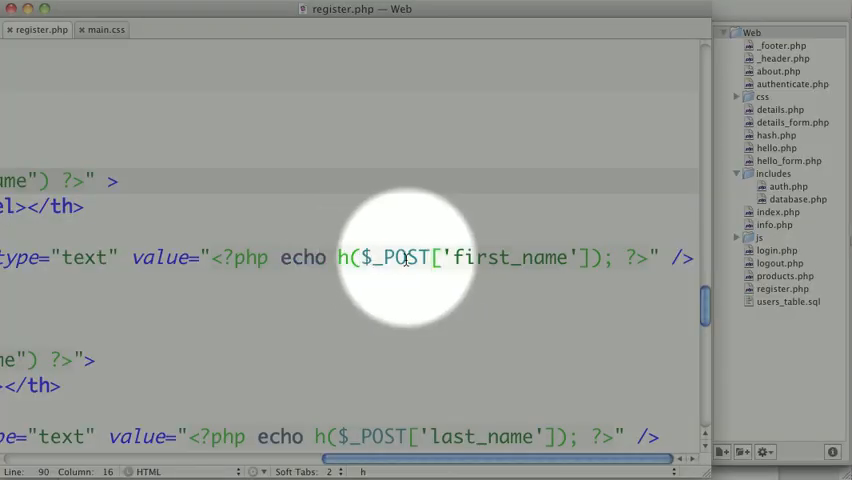
mouse_move(584, 258)
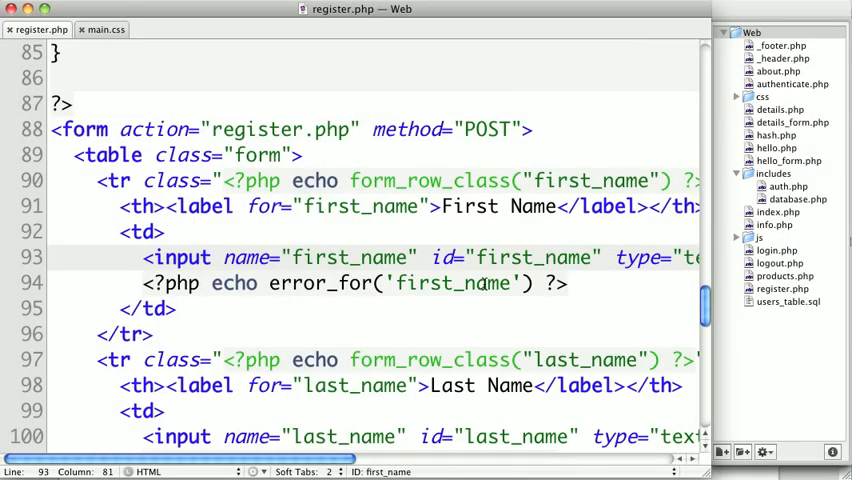
scroll(down, 3)
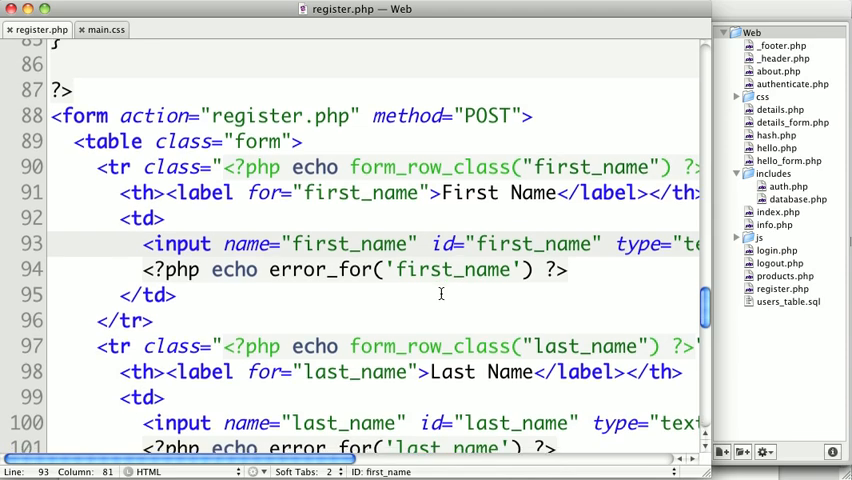
scroll(down, 3)
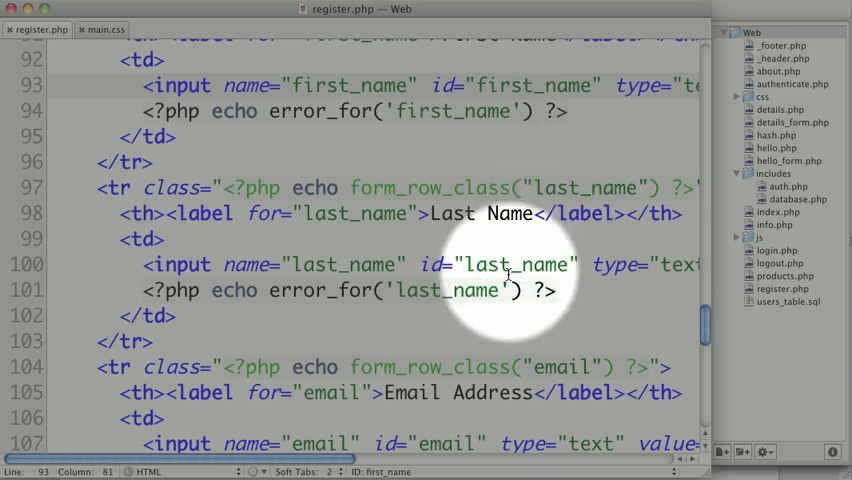
scroll(down, 3)
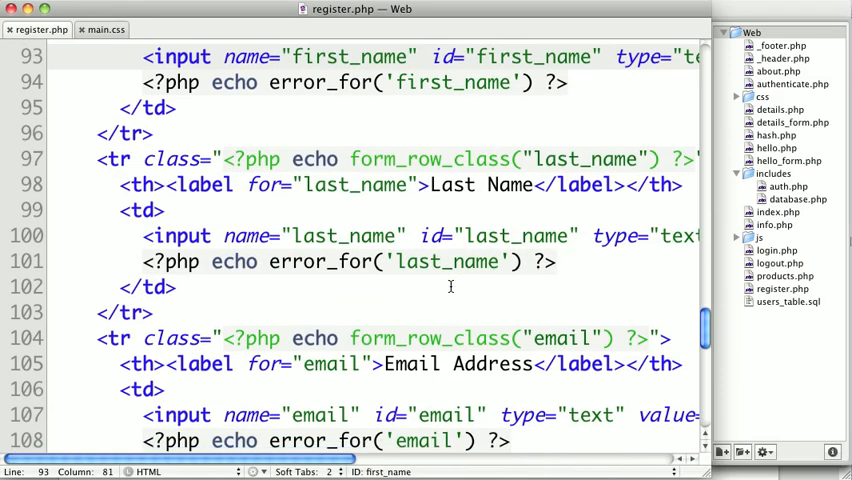
scroll(down, 3)
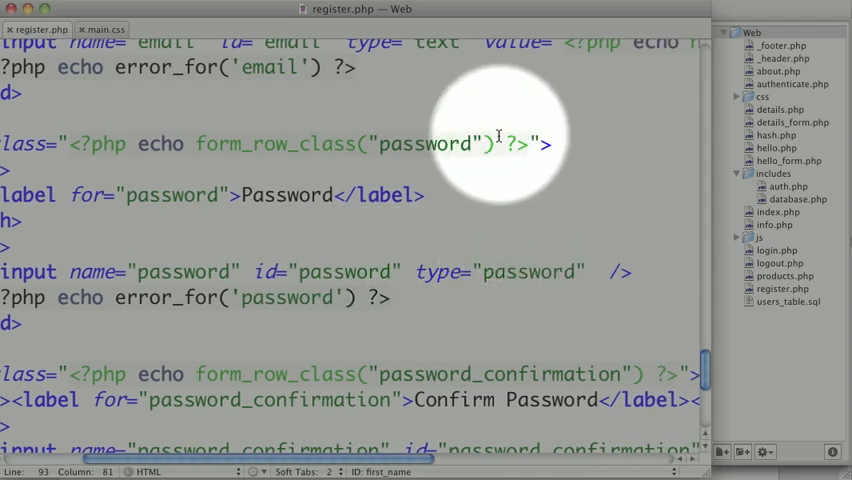
scroll(down, 3)
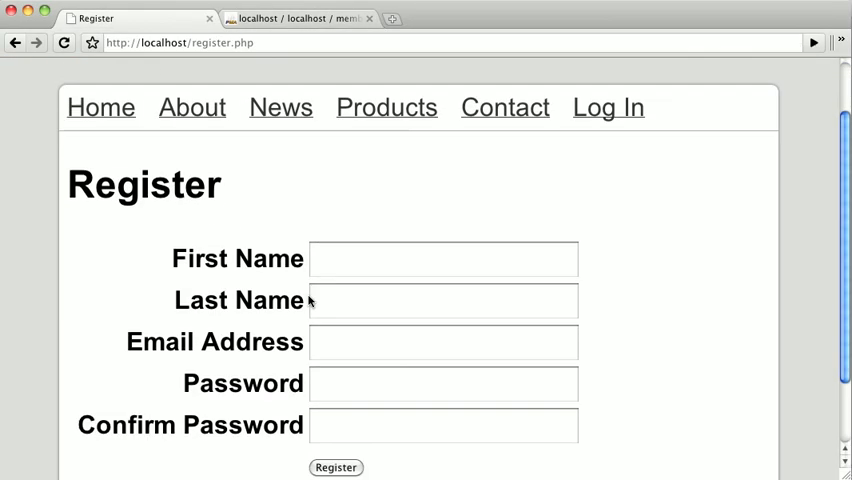
- Register with all fields empty so each field shows its red message, e.g. 'Please enter a first name.'
scroll(down, 3)
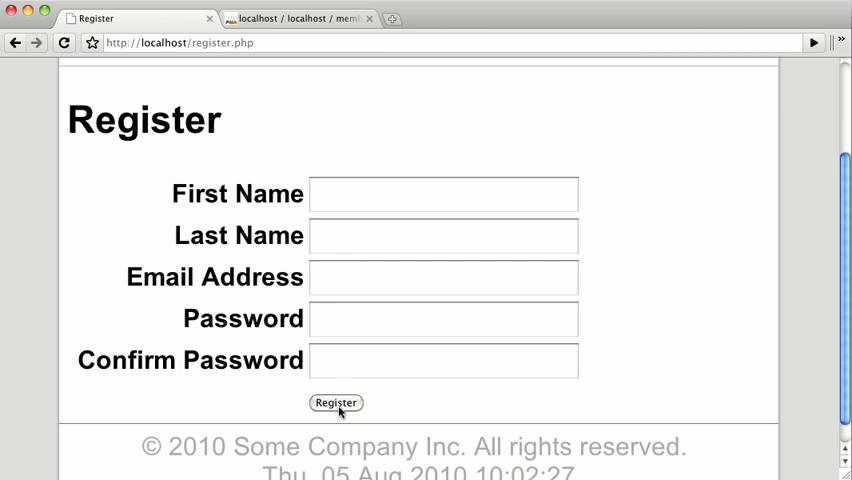
click(340, 402)
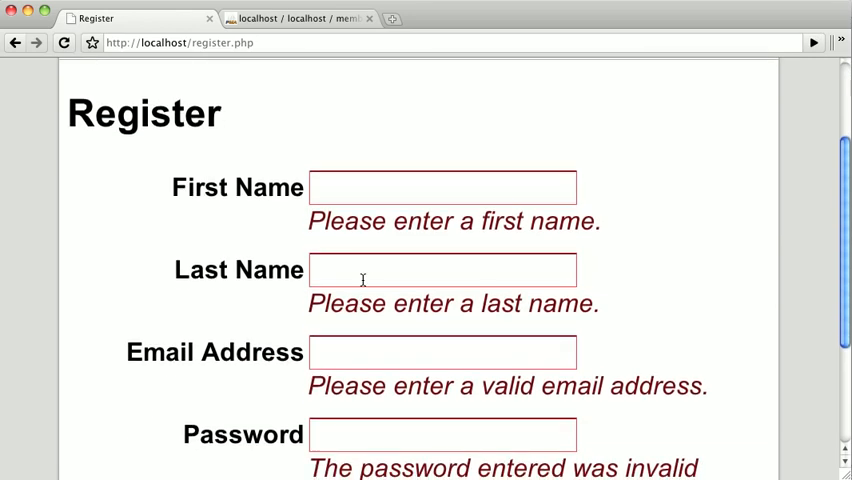
click(442, 188)
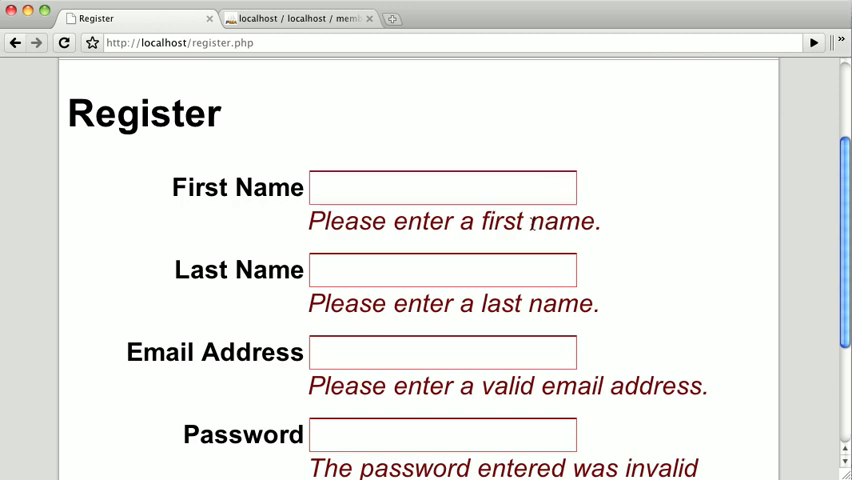
scroll(down, 3)
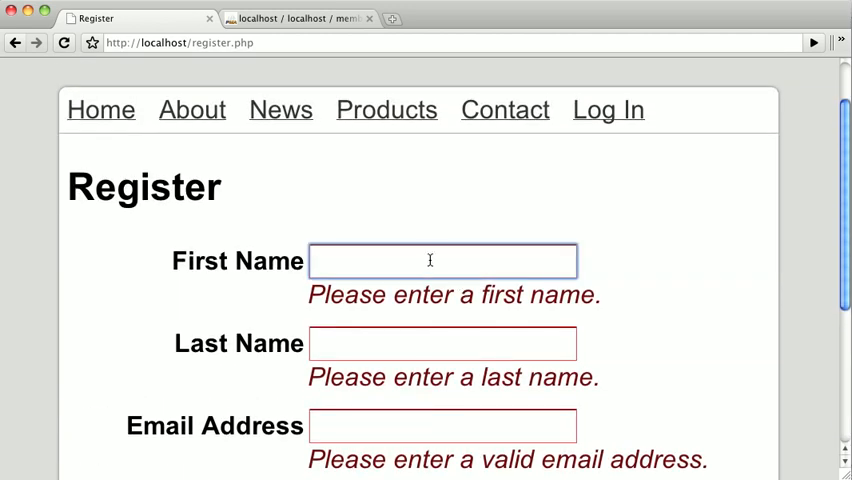
- Register with name 'Rya', email and differing passwords to get 'Passwords do not match'
text(Rya)
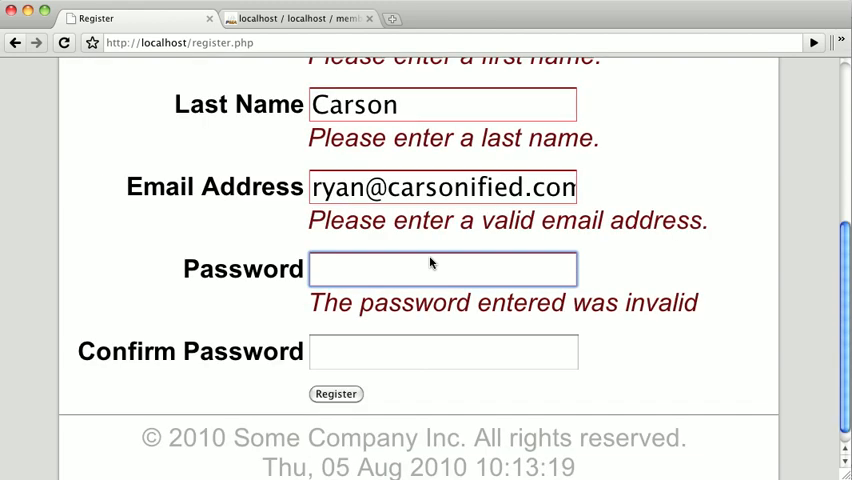
text(•)
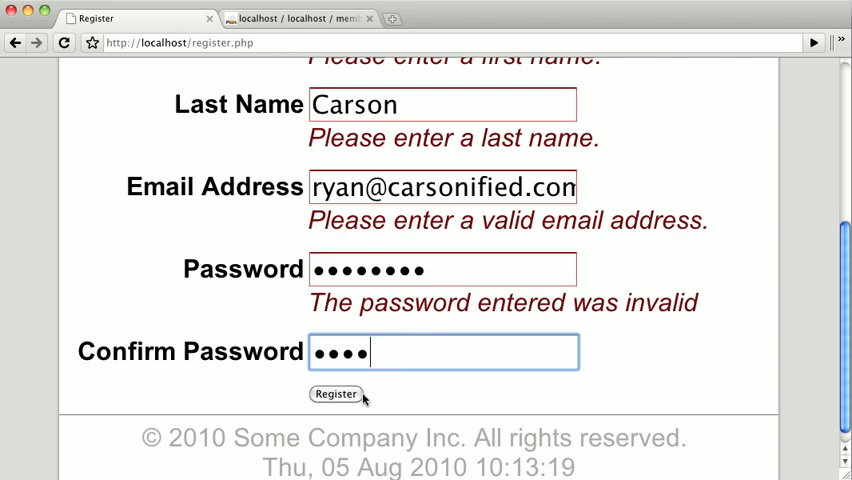
click(336, 394)
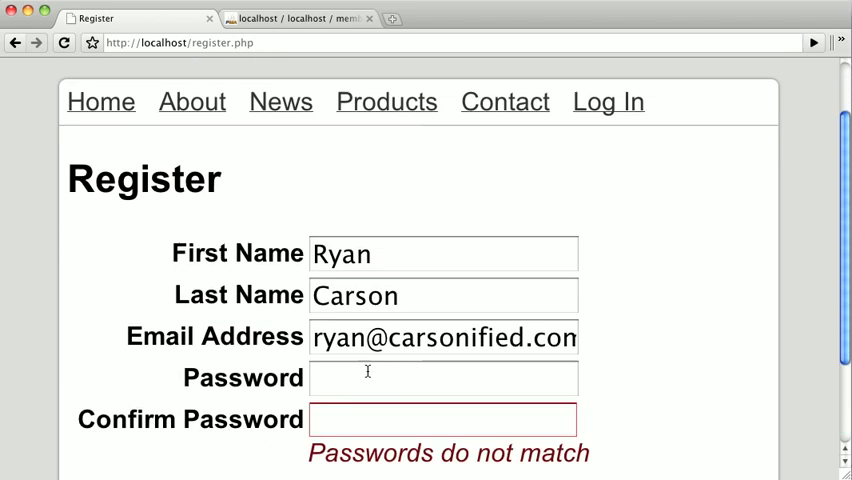
- Re-enter matching passwords and register again, returning a blank form with no errors
scroll(down, 3)
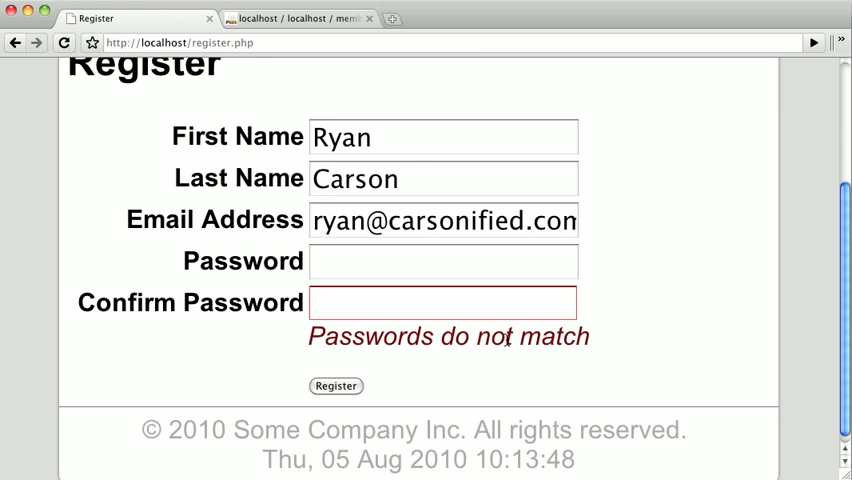
click(444, 260)
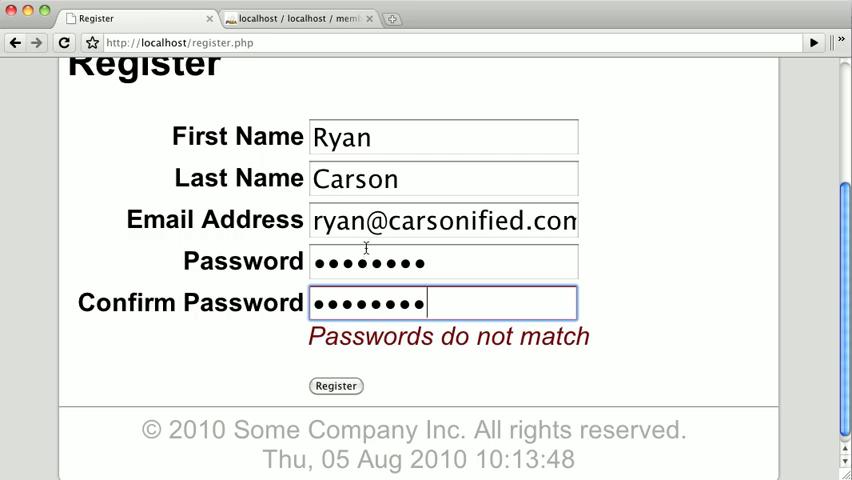
click(336, 384)
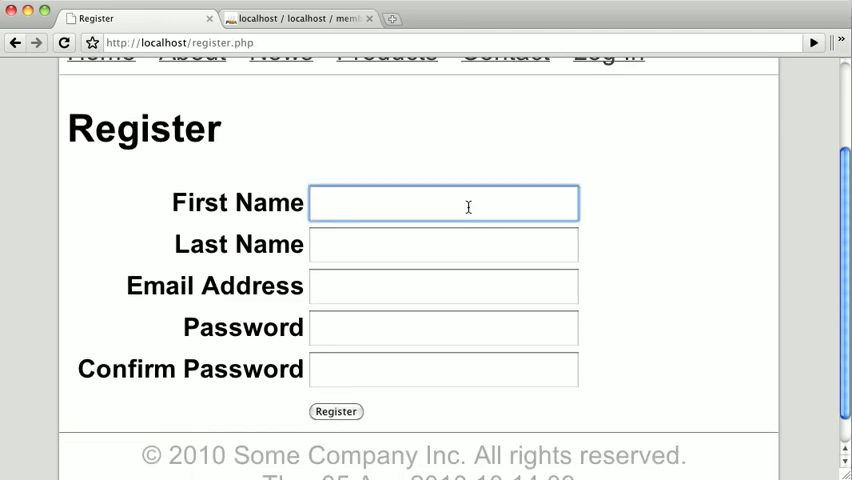
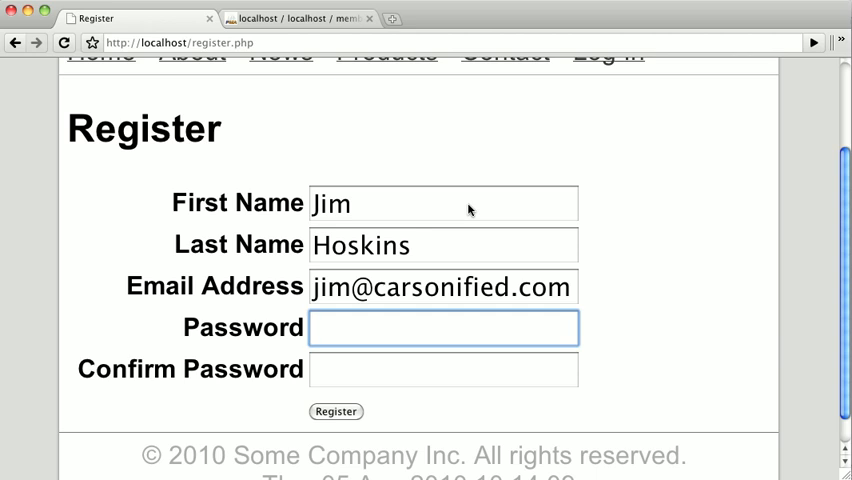
text(••••••)
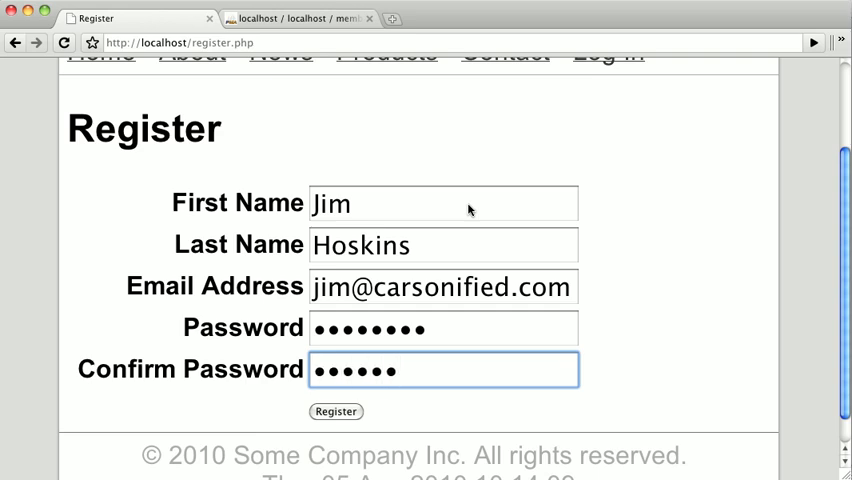
click(336, 412)
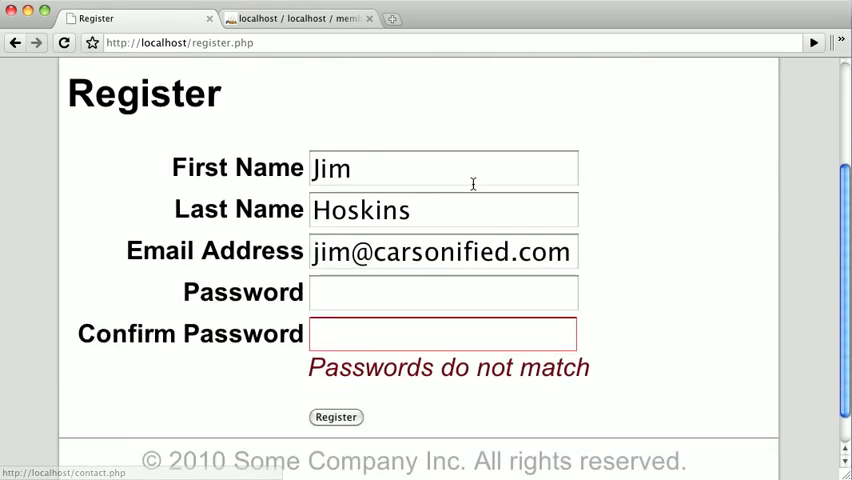